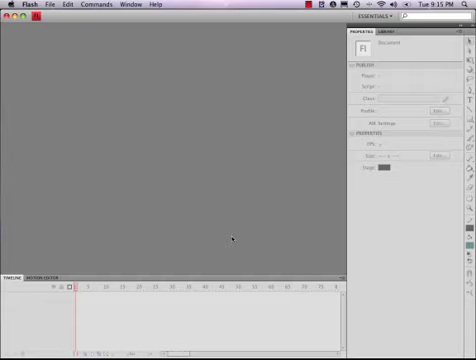
mouse_move(99, 32)
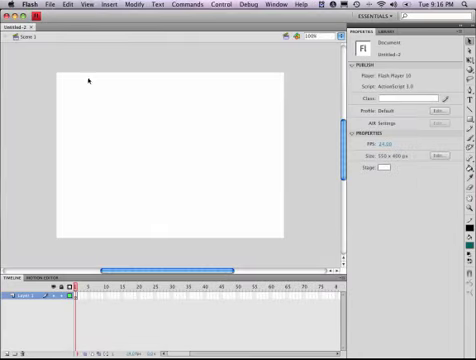
mouse_move(251, 190)
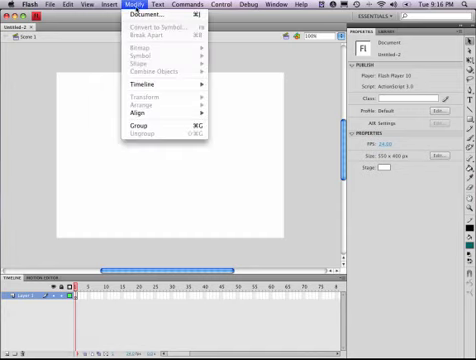
mouse_move(160, 15)
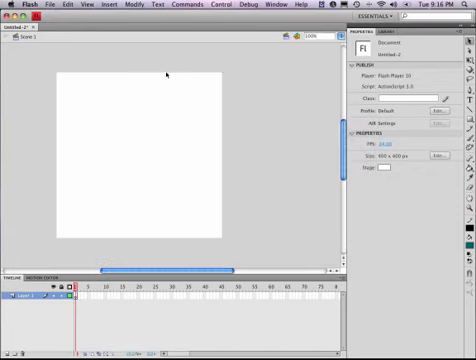
Open the Modify > Document settings to resize the stage to 400 by 400 pixels
click(131, 6)
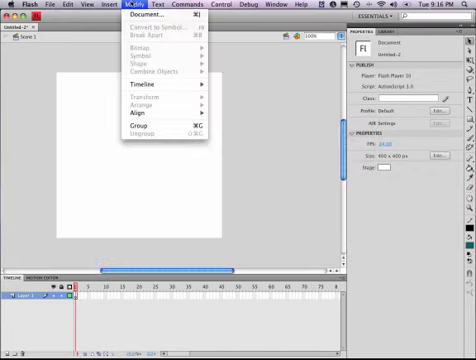
click(153, 15)
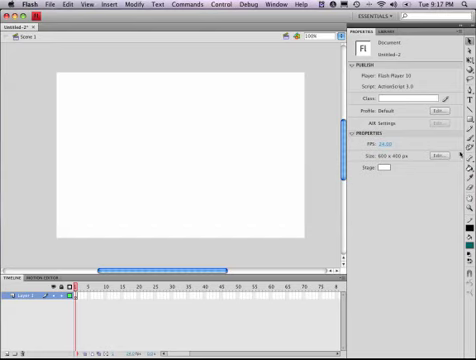
Use the menu bar to widen the stage to 600 by 400 pixels
click(278, 5)
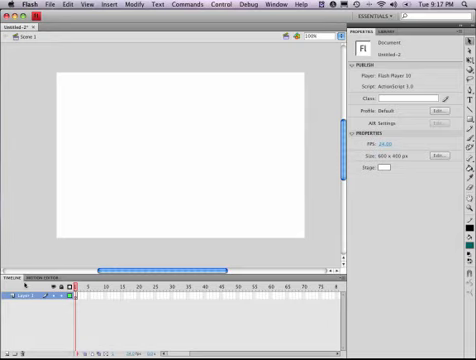
mouse_move(113, 157)
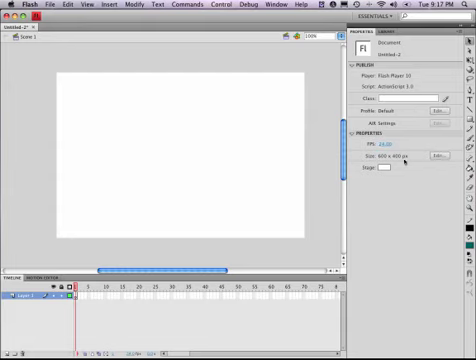
click(273, 5)
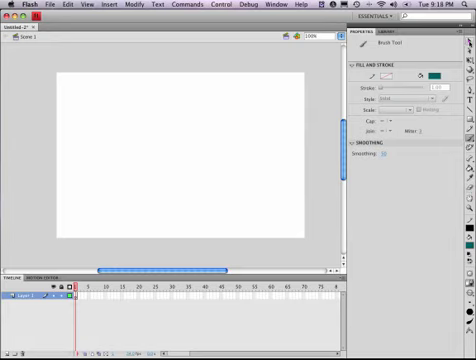
mouse_move(468, 47)
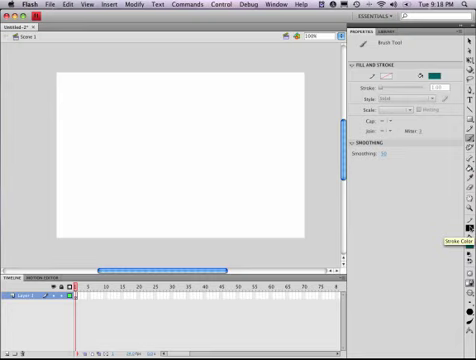
mouse_move(463, 230)
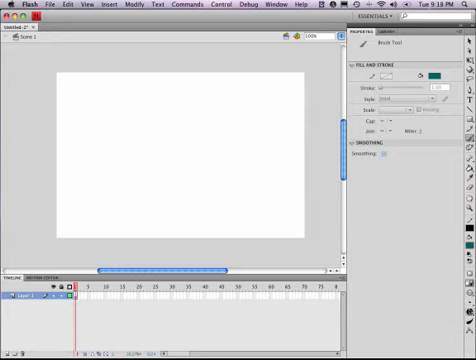
click(468, 227)
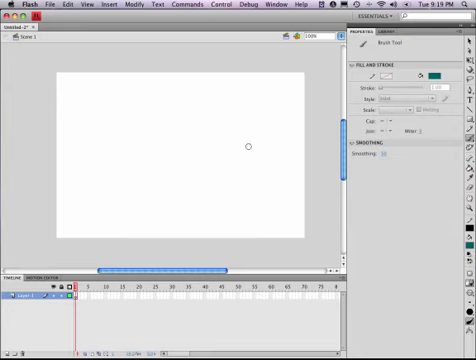
mouse_move(143, 129)
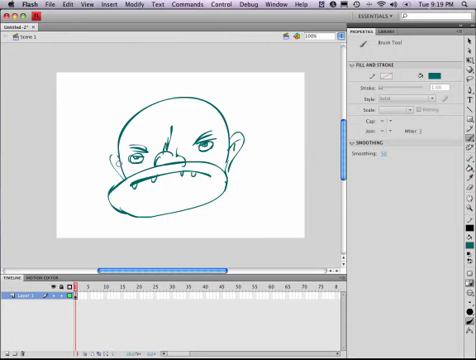
mouse_move(106, 158)
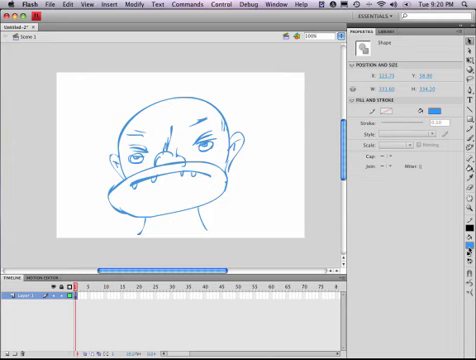
Select the cartoon face shape and switch its fill to light blue
click(433, 110)
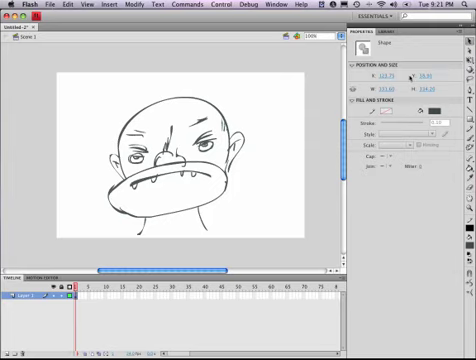
Apply a dark grey fill colour to the selected cartoon face
click(180, 155)
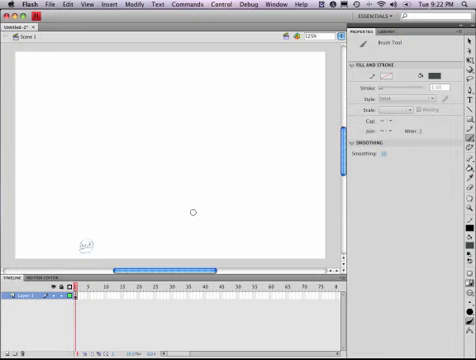
mouse_move(85, 241)
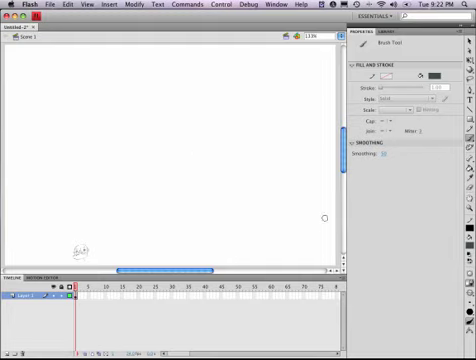
mouse_move(144, 213)
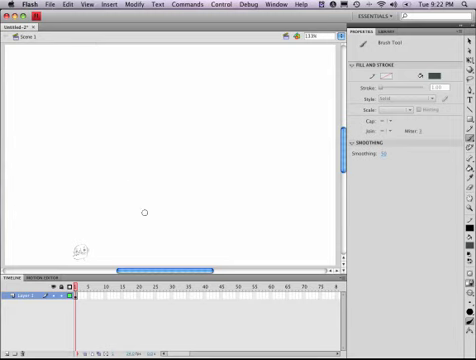